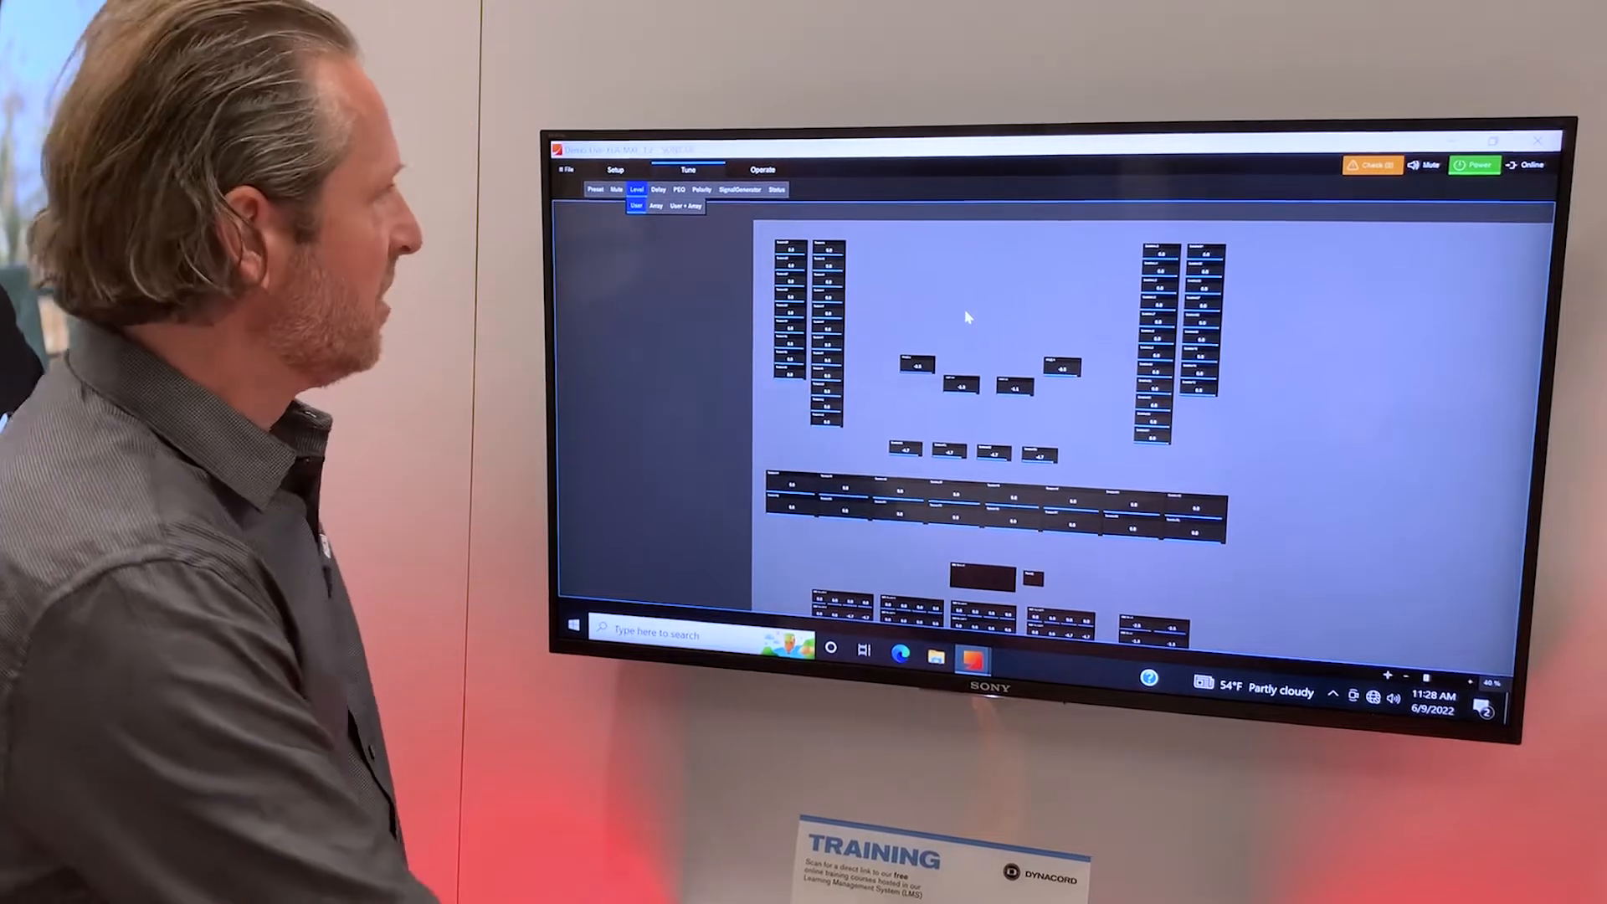
Step: Switch from Tune > Level to the Setup tab's Design view with the device catalog
{"action": "left_click", "coordinate": [616, 169]}
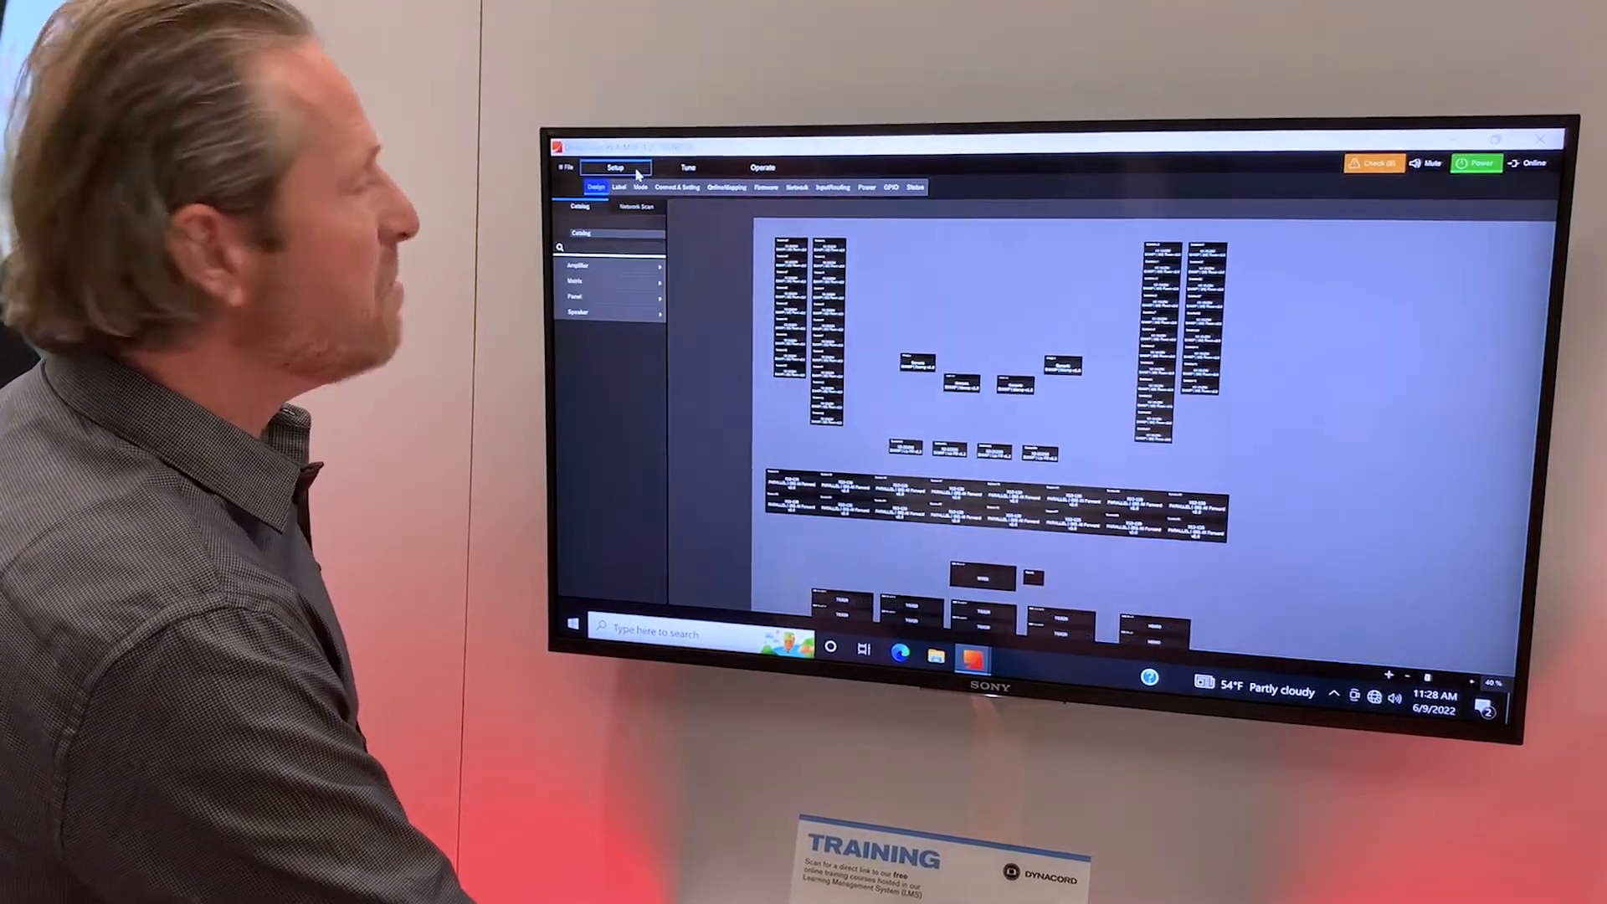